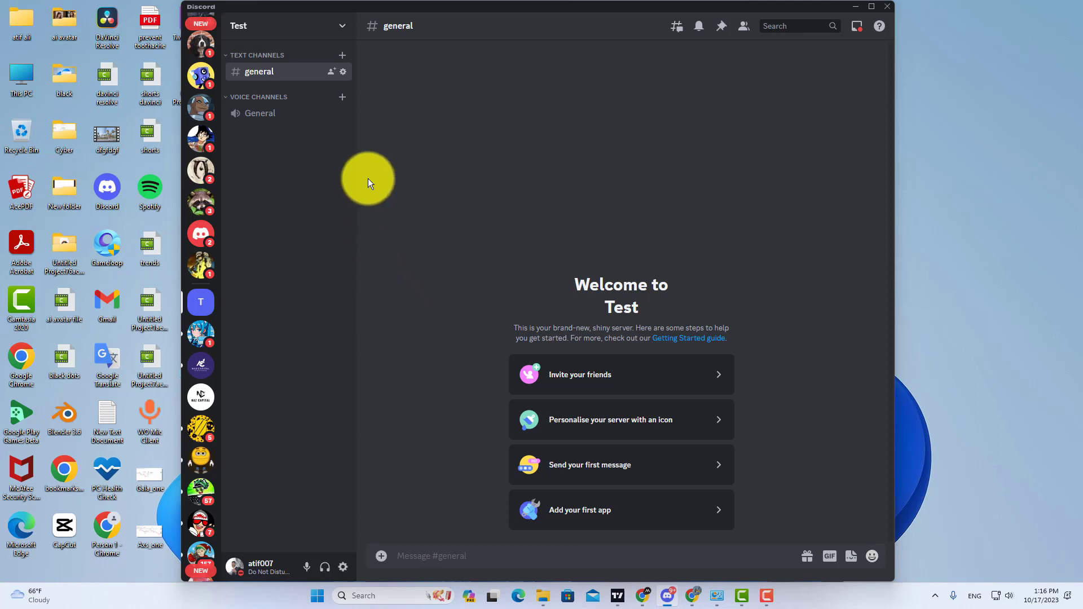
mouse_move(281, 132)
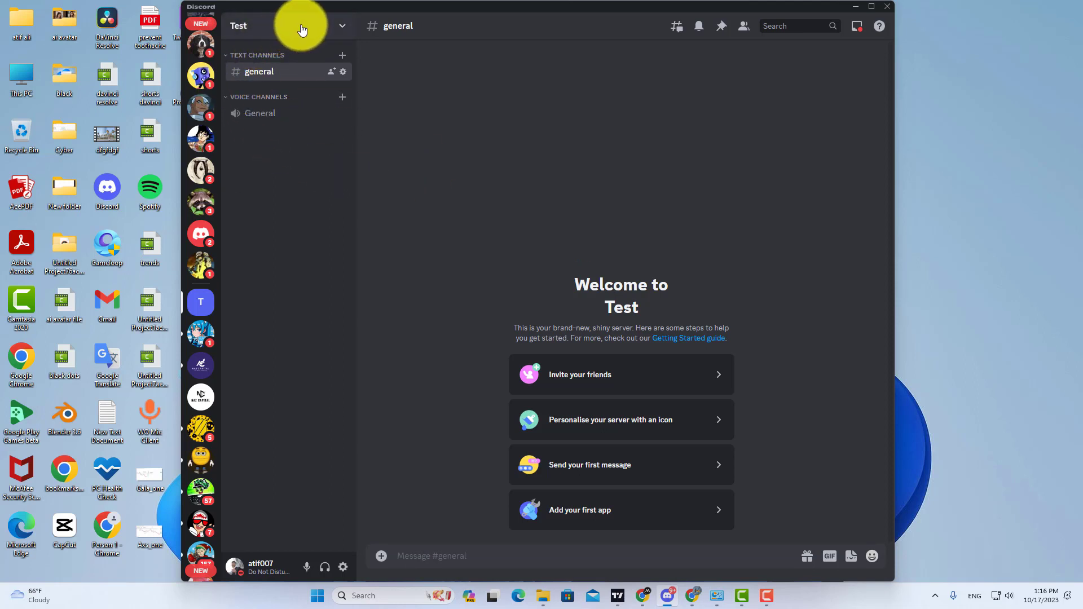
Open the Test server's dropdown menu from its name above the channel list
click(290, 25)
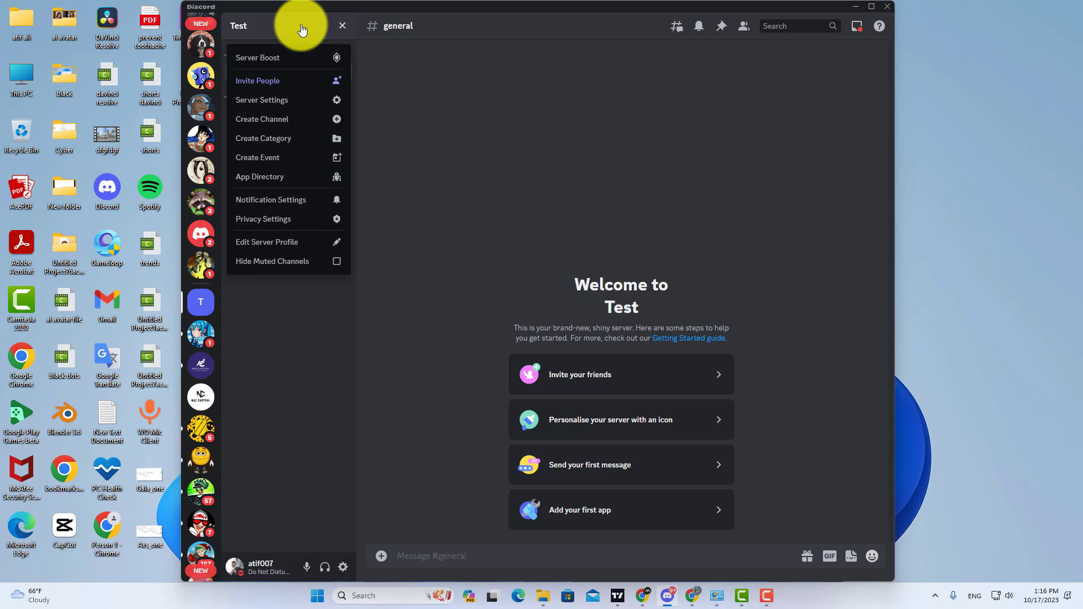
mouse_move(258, 81)
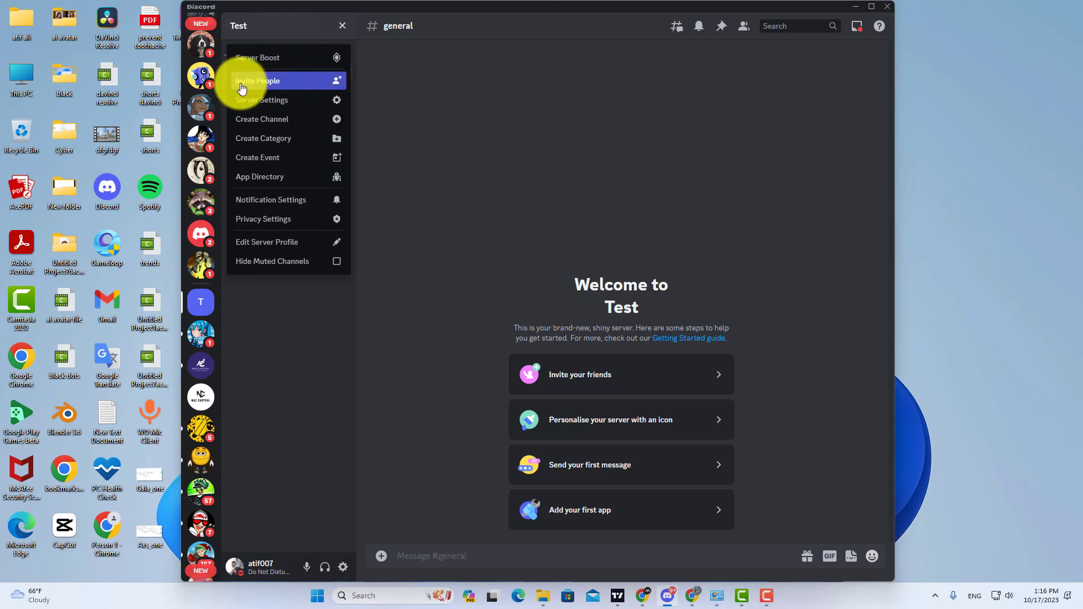
mouse_move(270, 83)
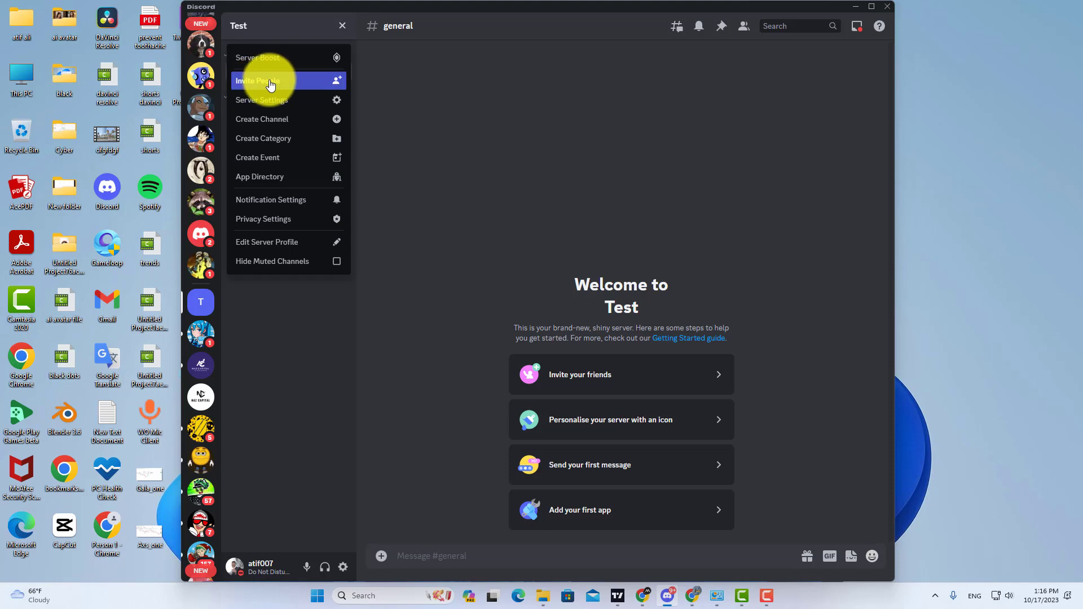
mouse_move(261, 101)
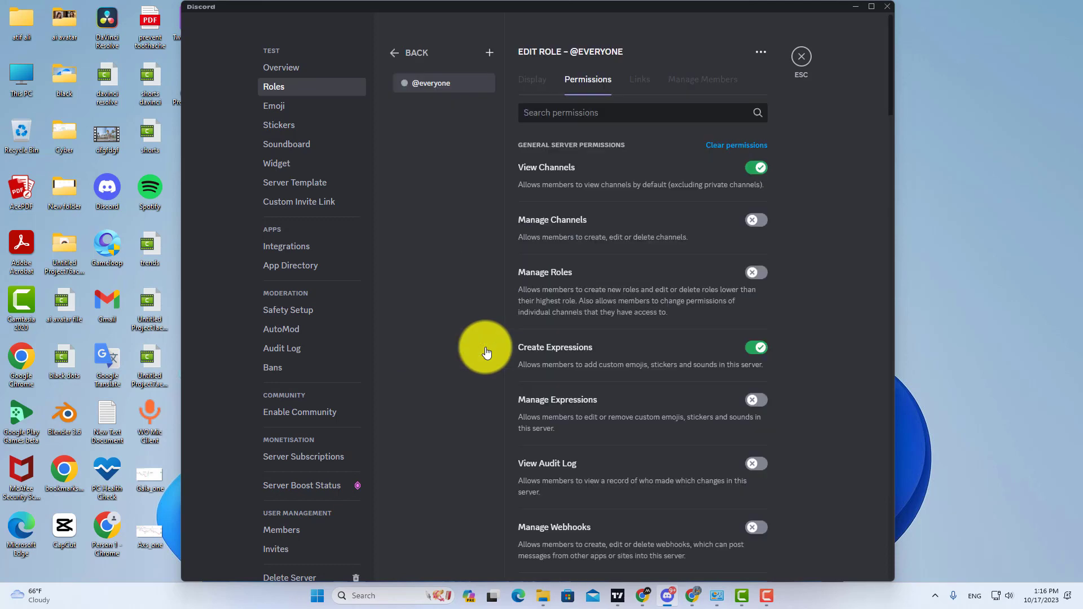
mouse_move(584, 174)
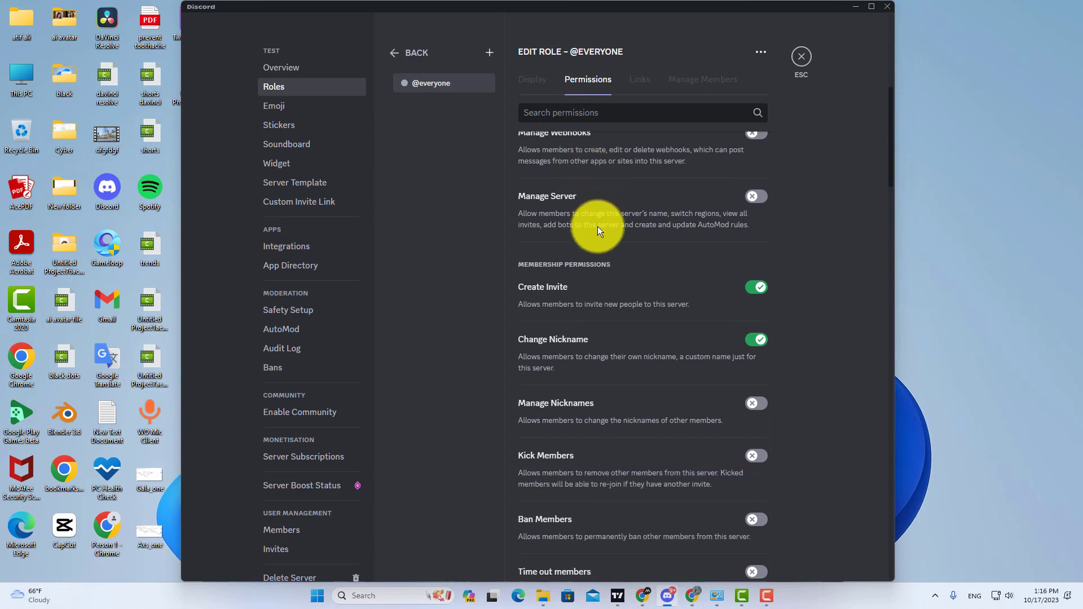
mouse_move(528, 293)
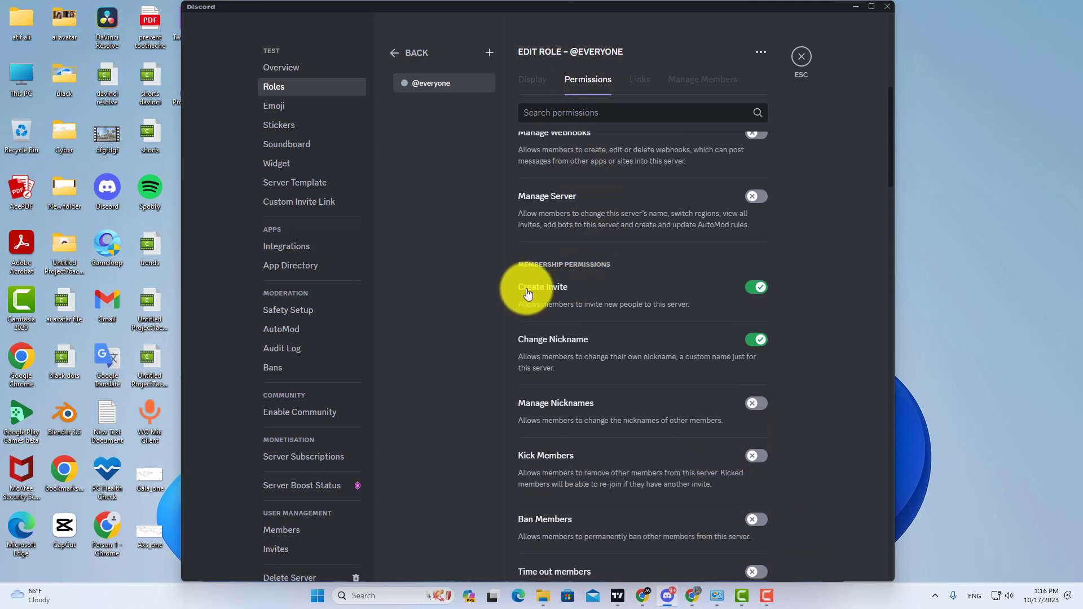
mouse_move(517, 309)
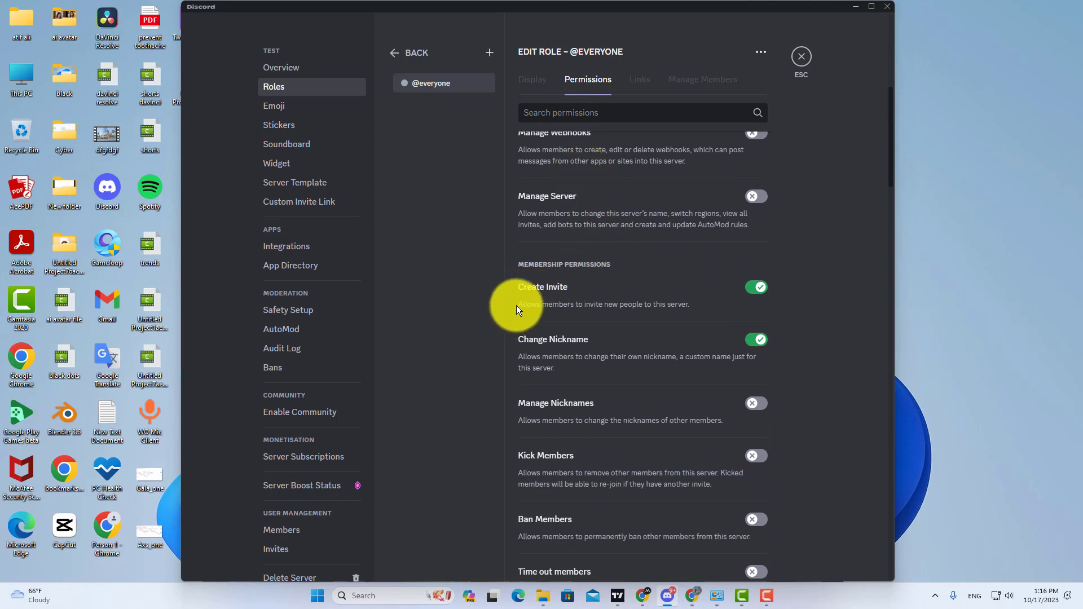
mouse_move(680, 307)
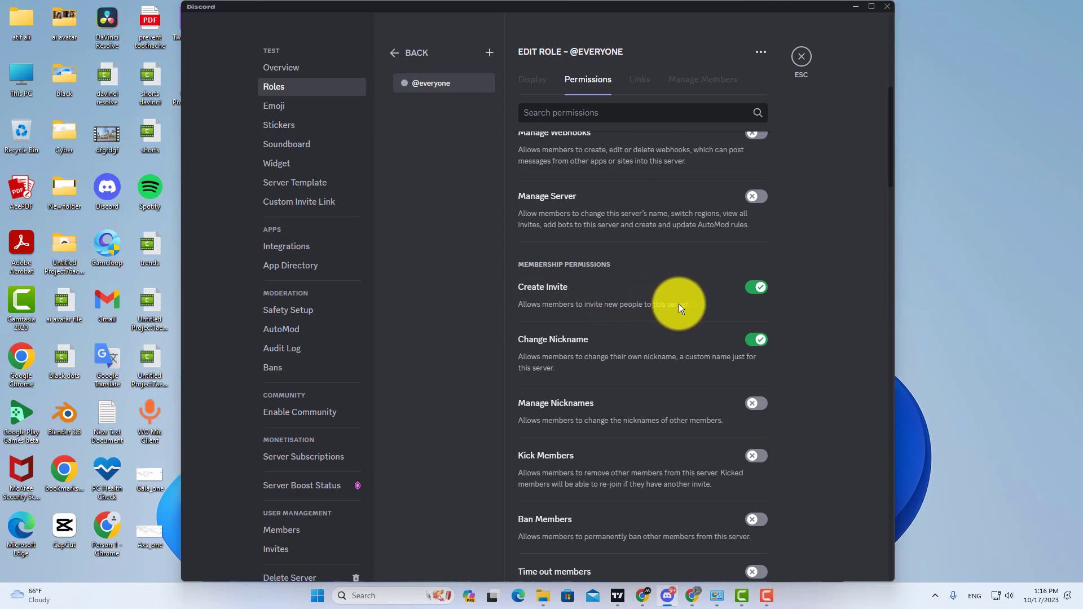
mouse_move(553, 307)
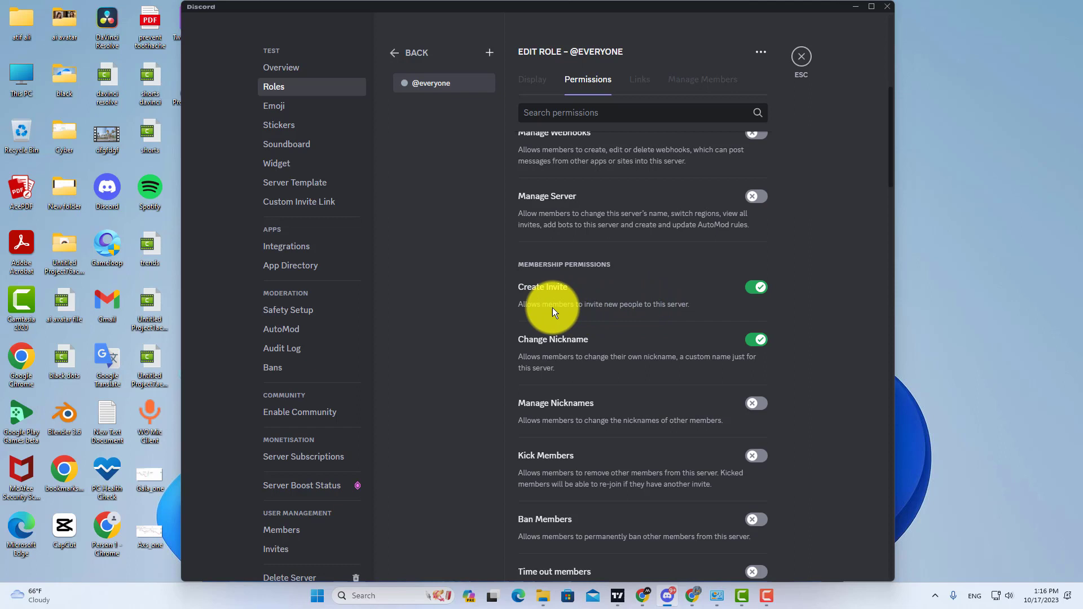
mouse_move(661, 302)
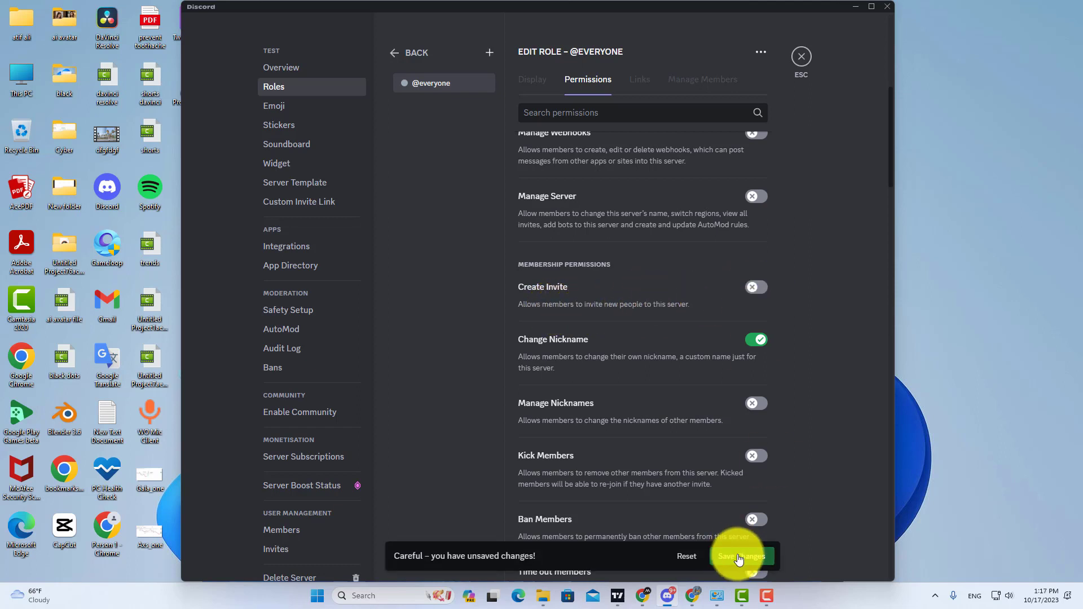
click(739, 556)
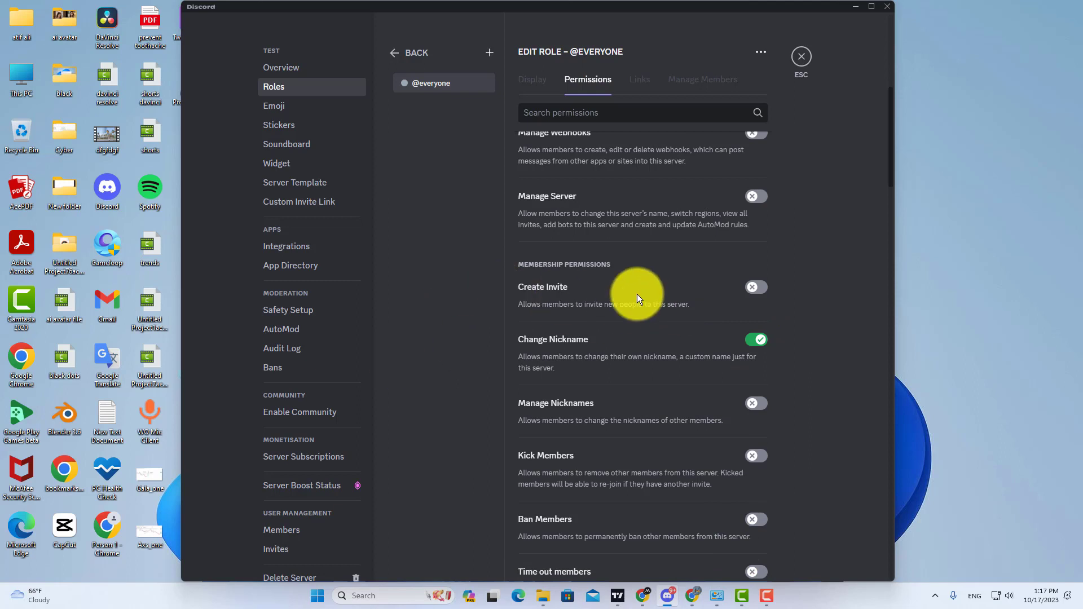
click(276, 549)
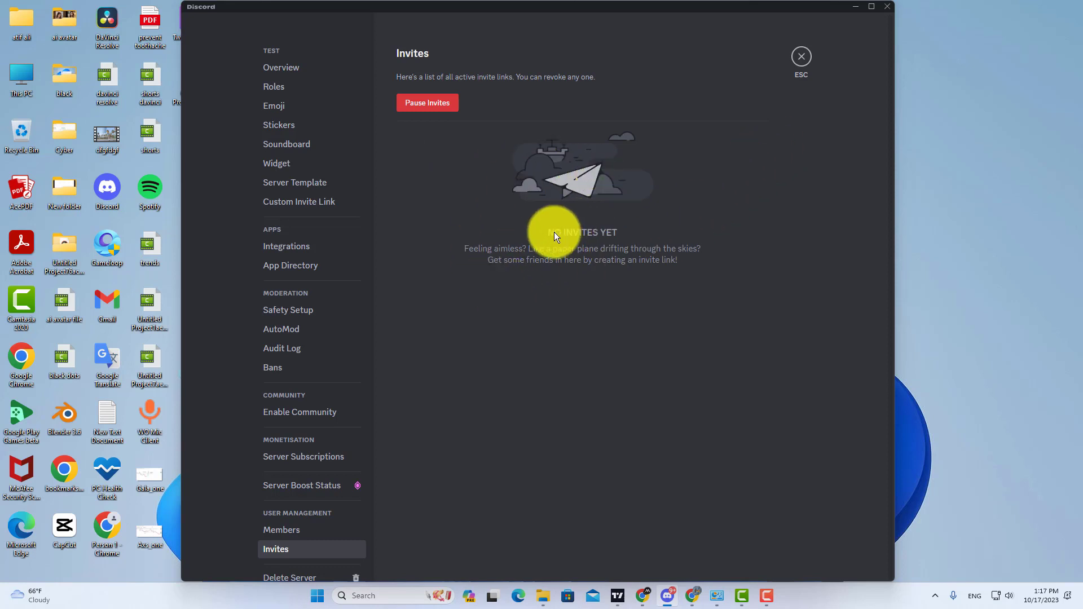
mouse_move(532, 262)
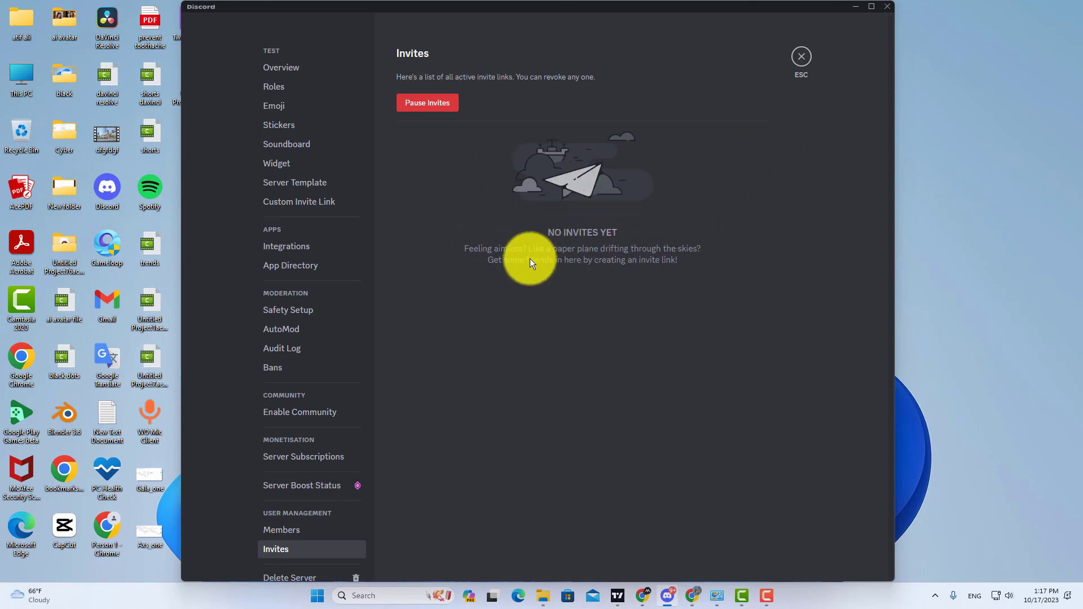